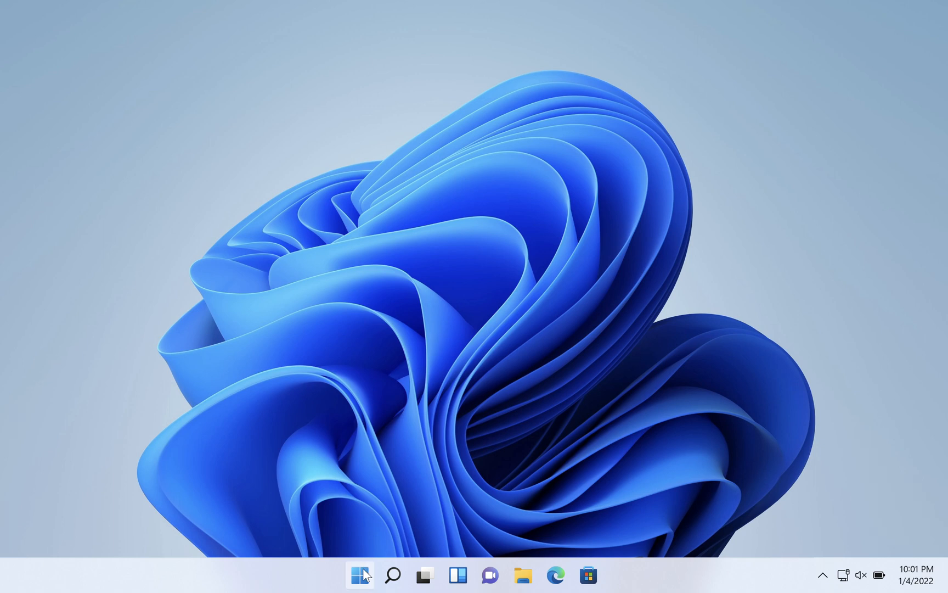
Open the System About page from the Start button's quick link menu.
right_click(359, 575)
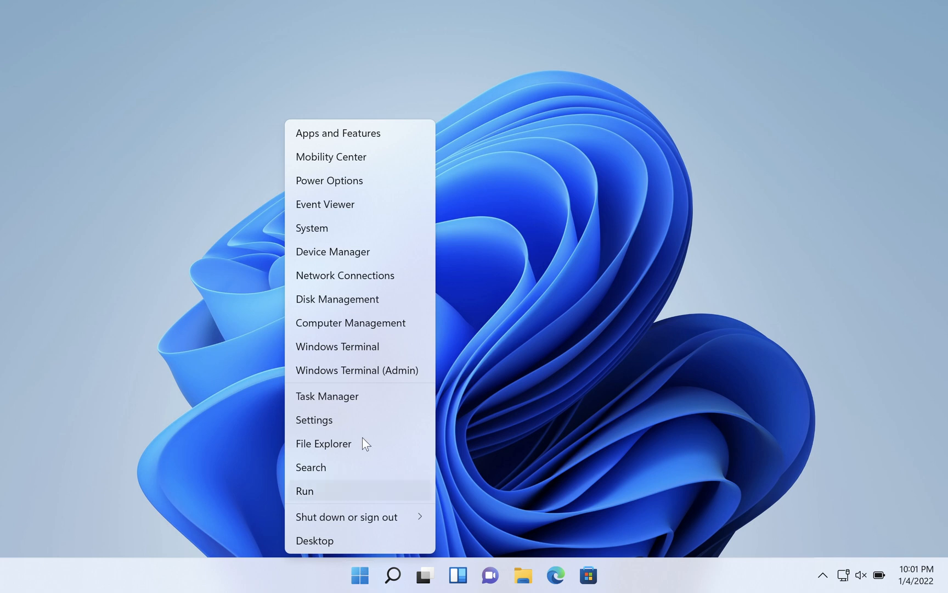
left_click(314, 419)
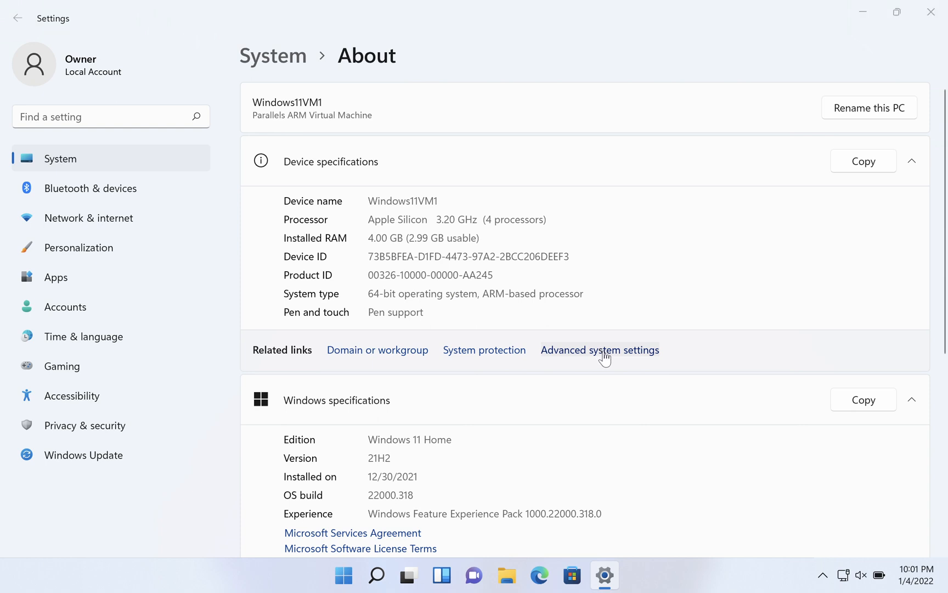
Show the System Protection tab of Advanced system settings, listing drive C as Off.
left_click(600, 350)
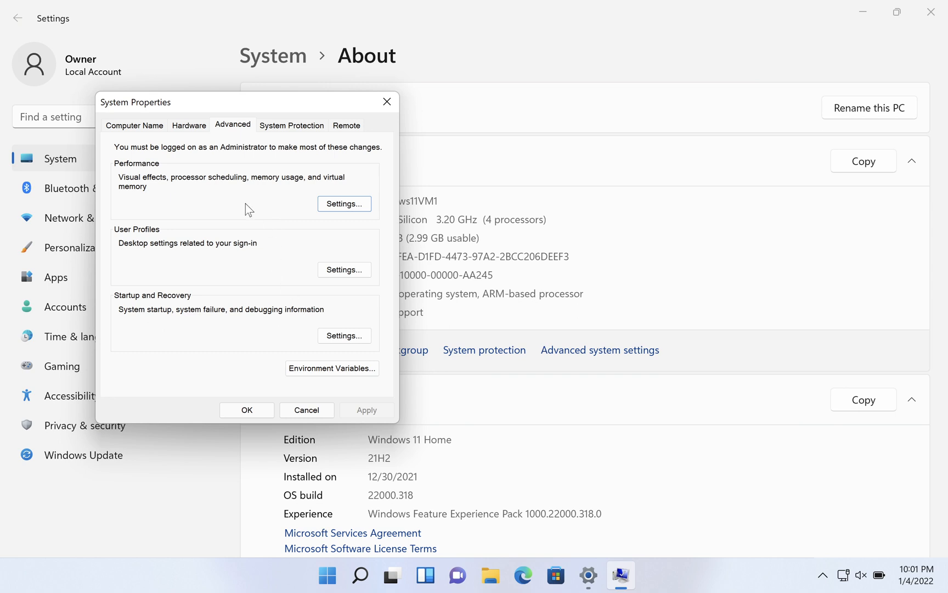
left_click(291, 126)
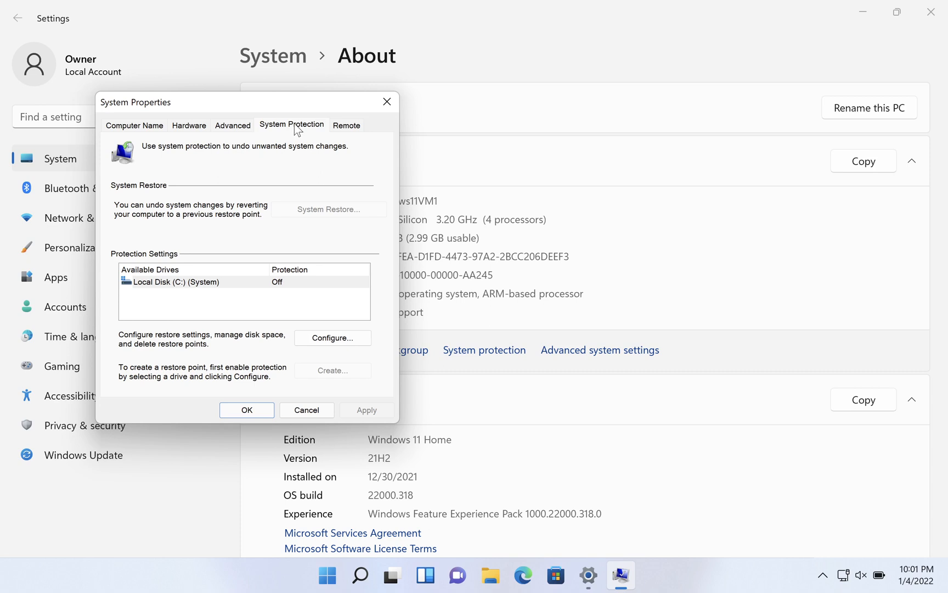
mouse_move(192, 252)
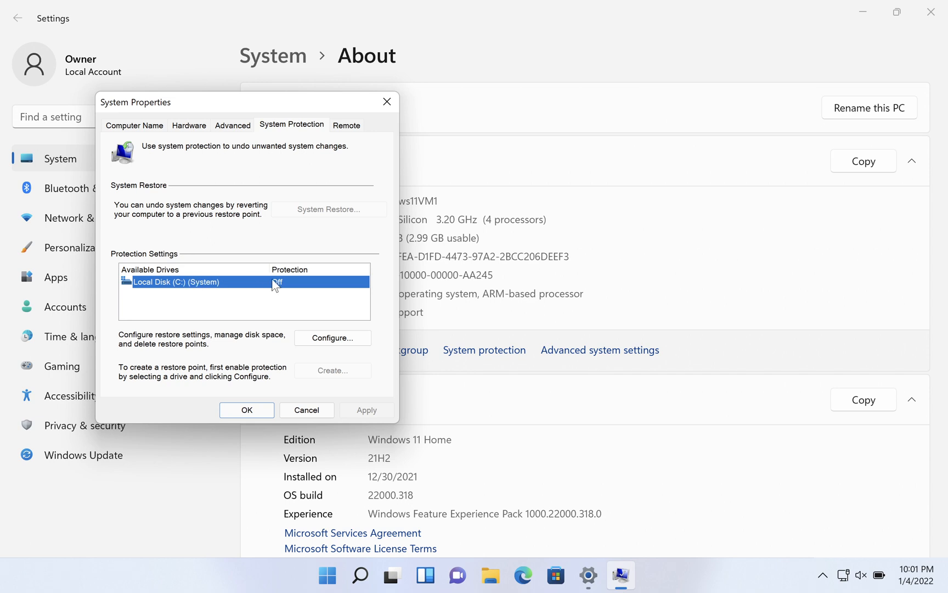
mouse_move(211, 289)
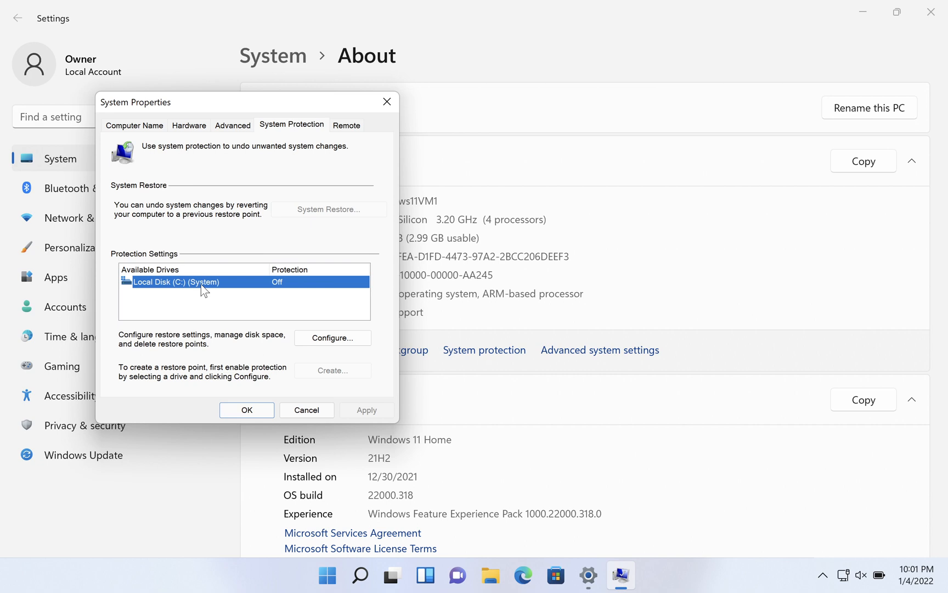
mouse_move(229, 292)
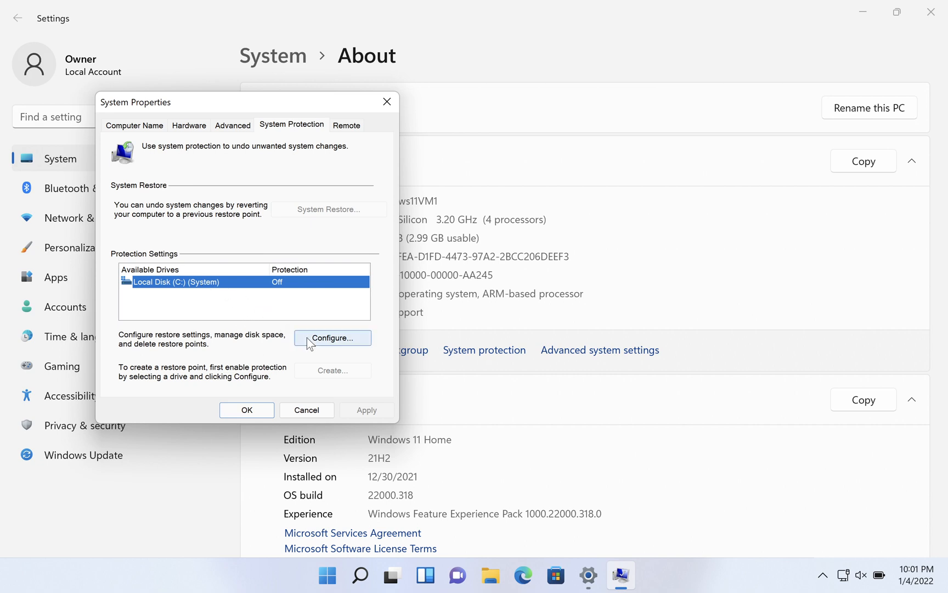
Turn on protection for drive C with Max Usage at 20% (51.06 GB).
left_click(332, 338)
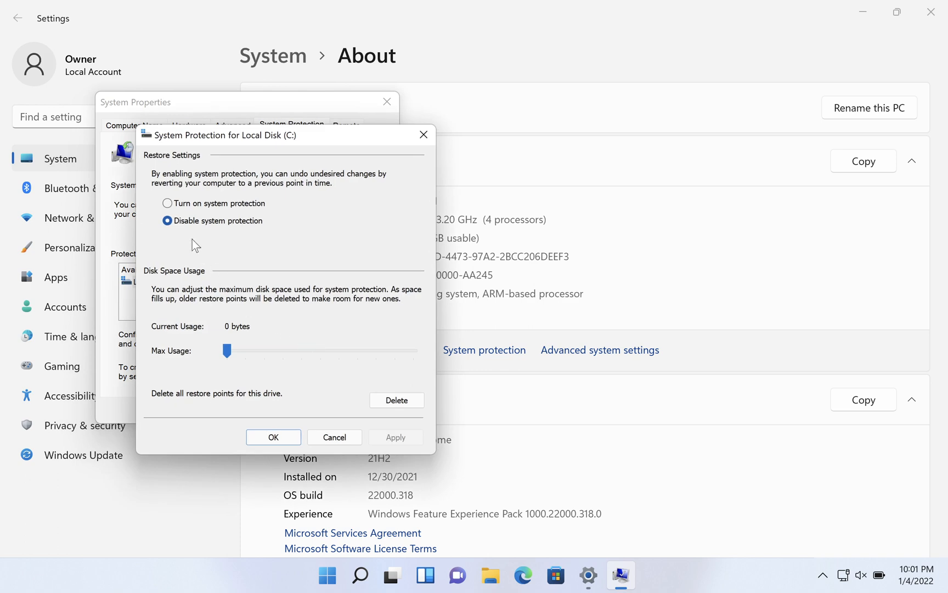
left_click(167, 203)
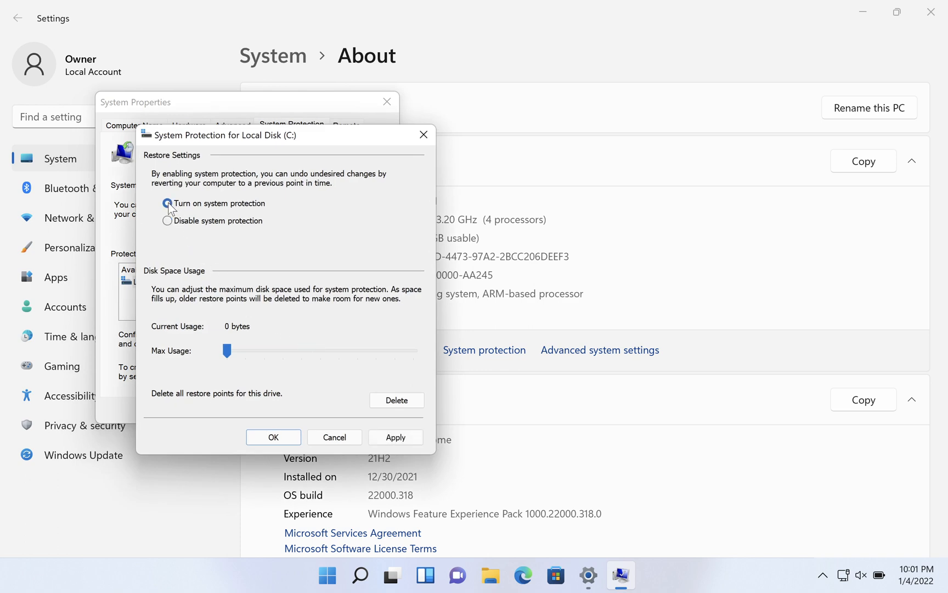
left_click(168, 203)
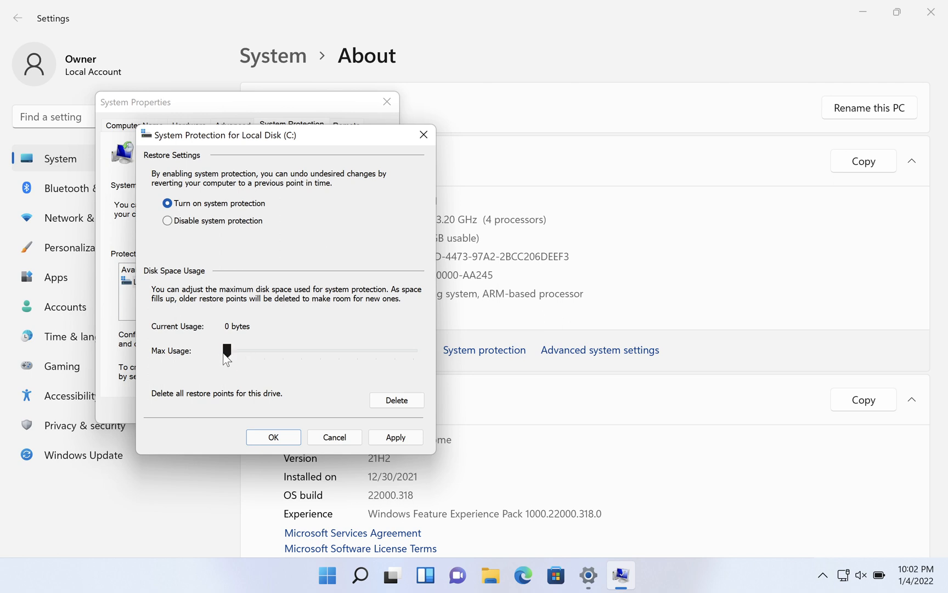
left_click_drag(226, 350, 259, 350)
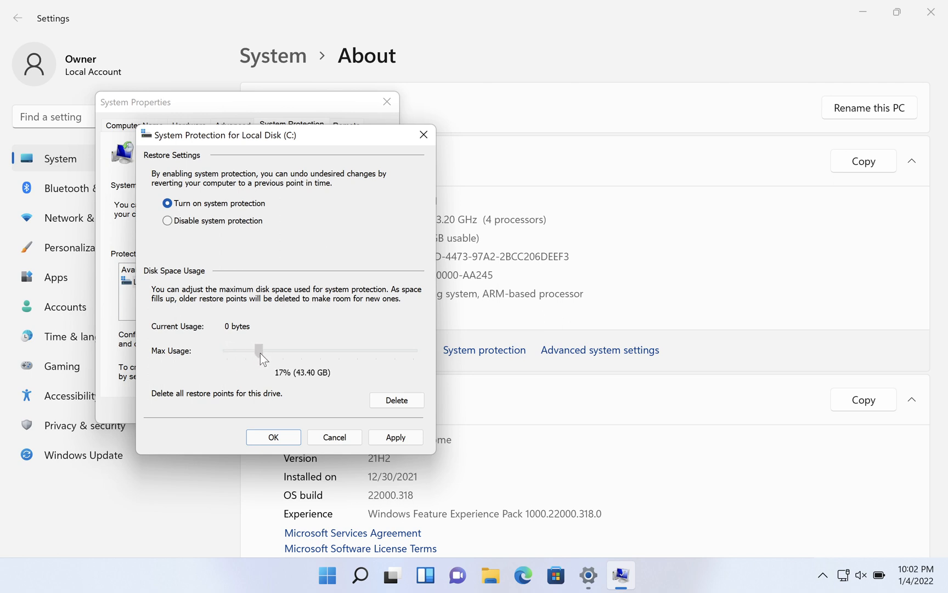
left_click_drag(258, 349, 265, 349)
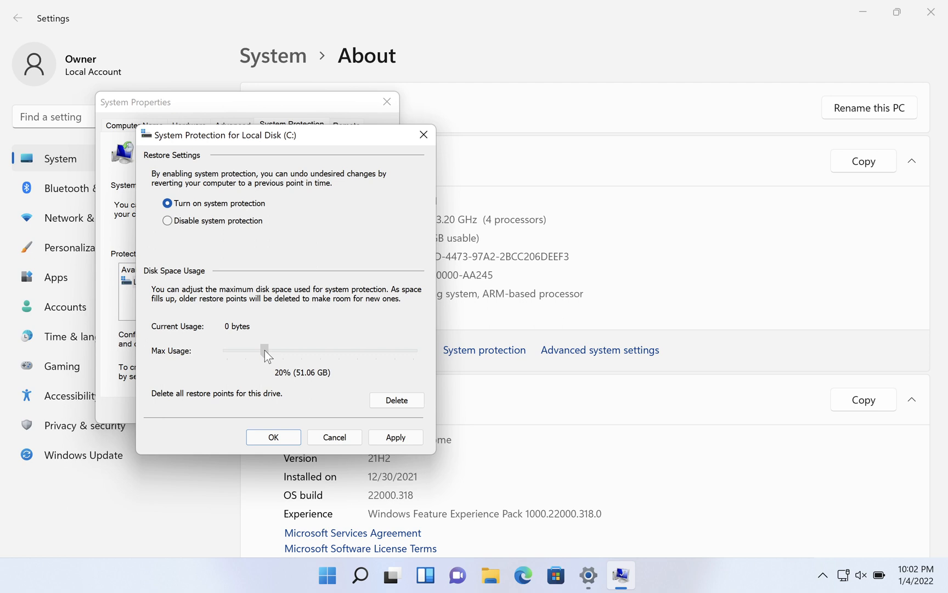
left_click_drag(266, 350, 261, 350)
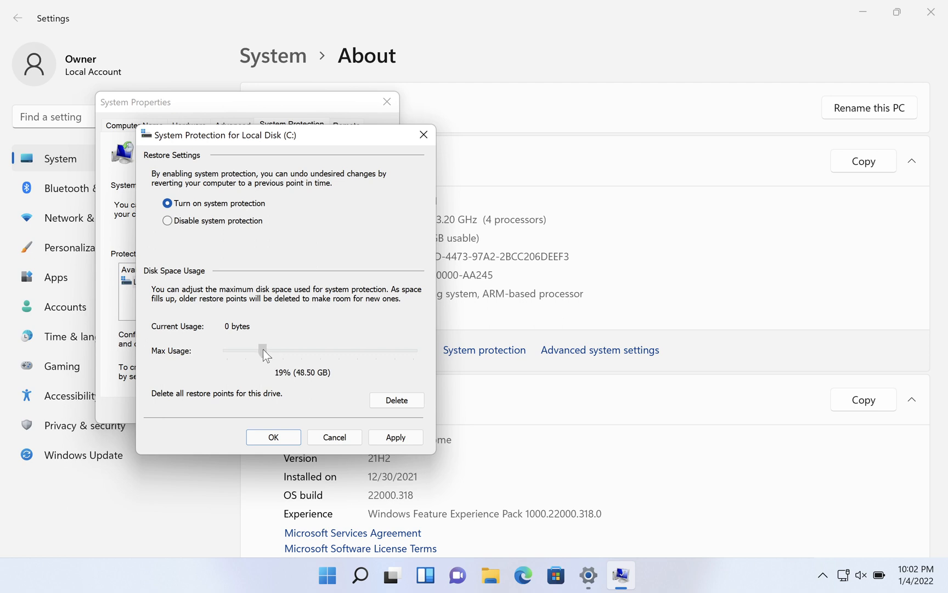
left_click_drag(262, 351, 266, 350)
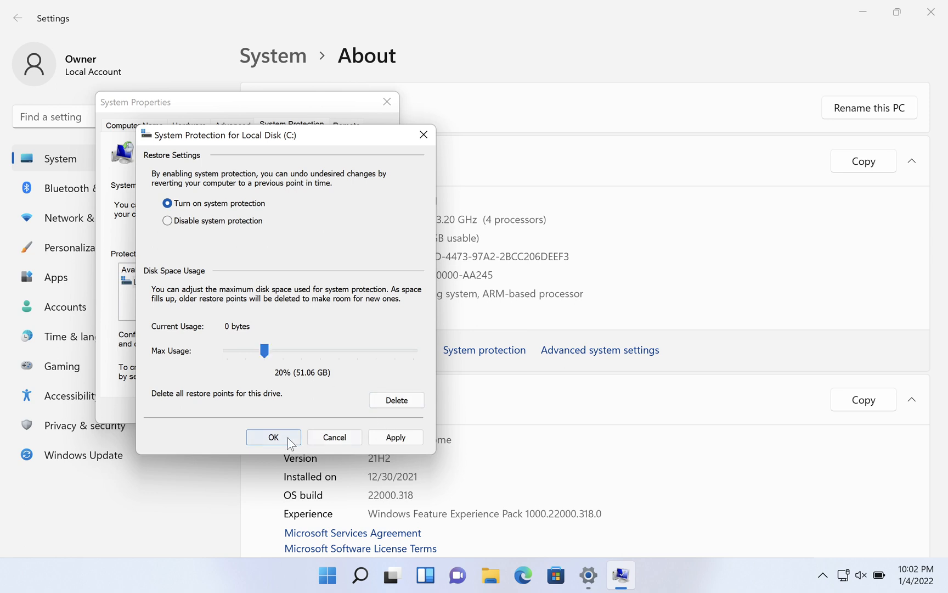
Confirm drive C's 20% protection settings so Local Disk (C:) shows On.
left_click(273, 437)
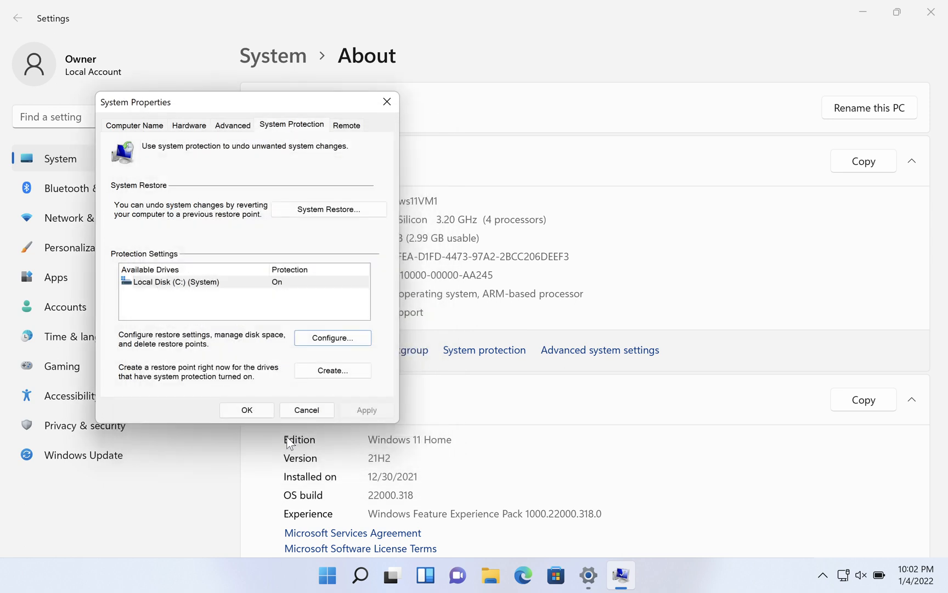
mouse_move(276, 431)
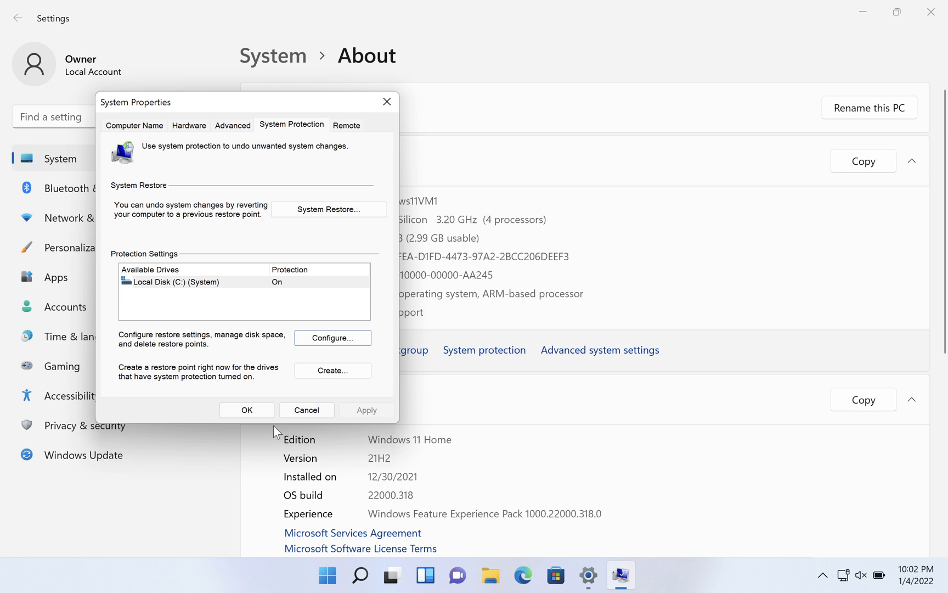
mouse_move(333, 385)
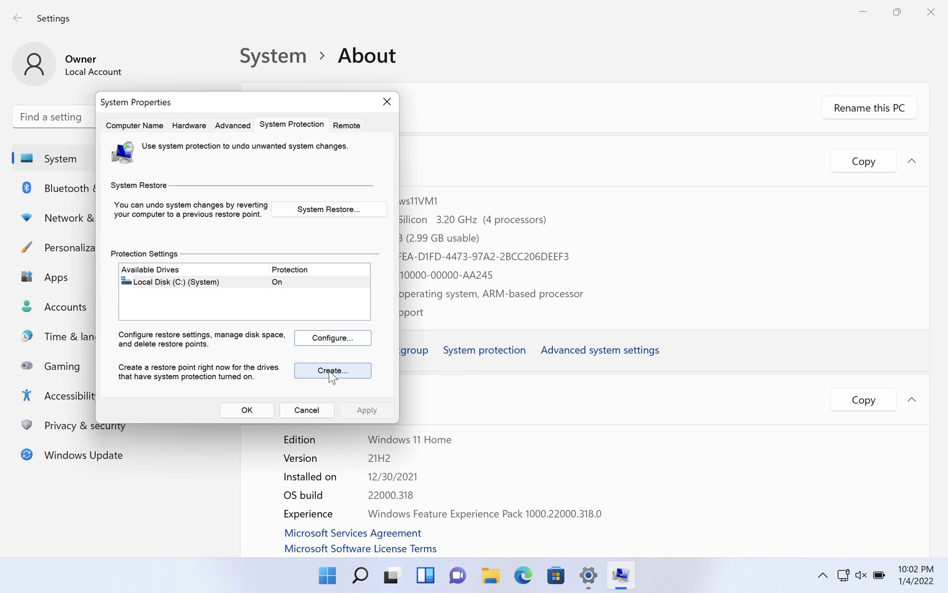
Create a restore point named 'CORE Settings' and dismiss the success message.
left_click(332, 371)
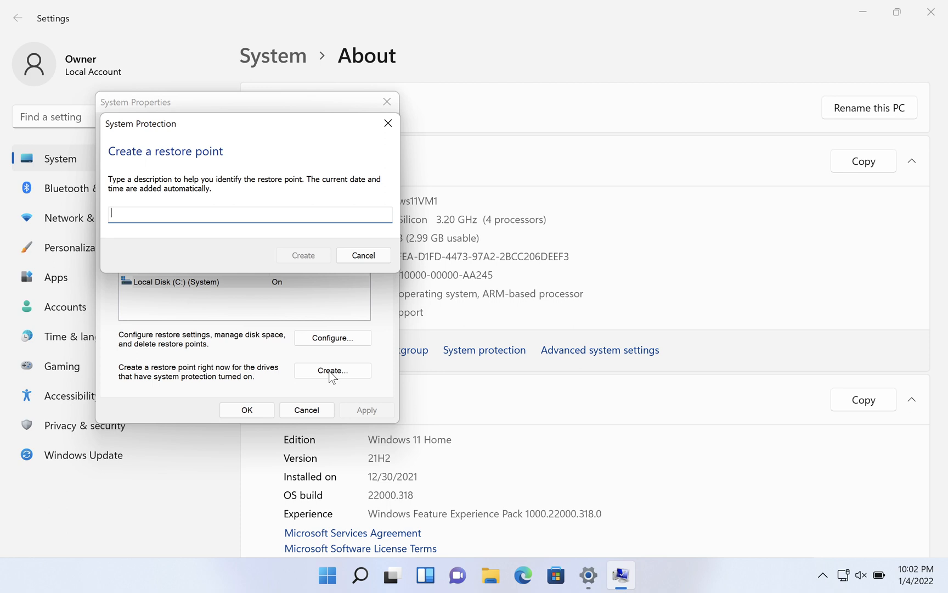
type("CORE")
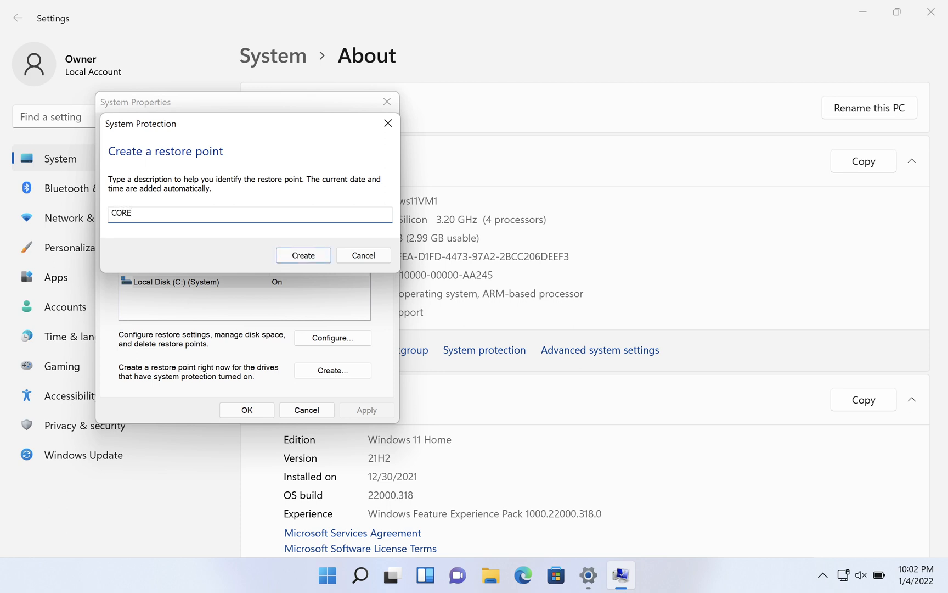
type("Set")
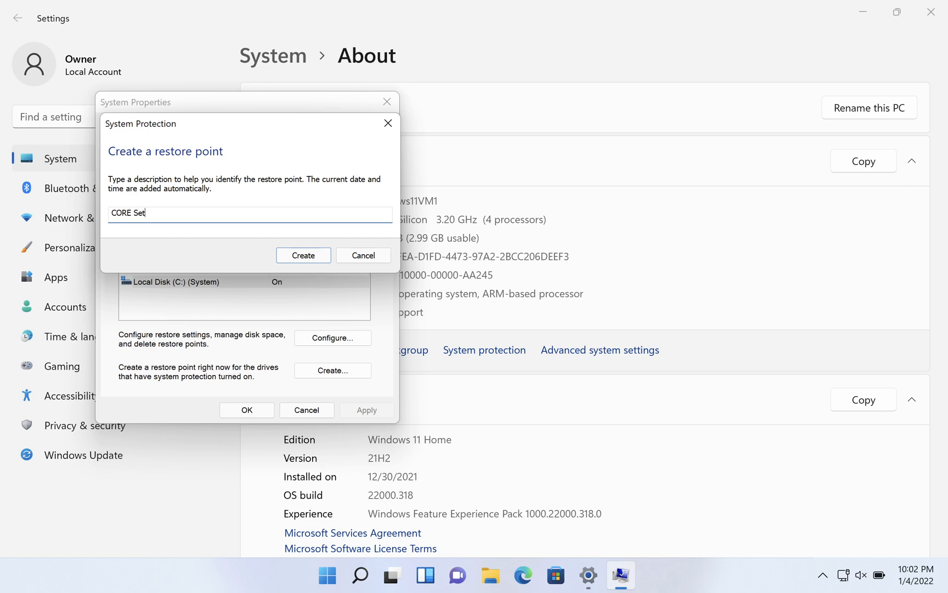
type("tings")
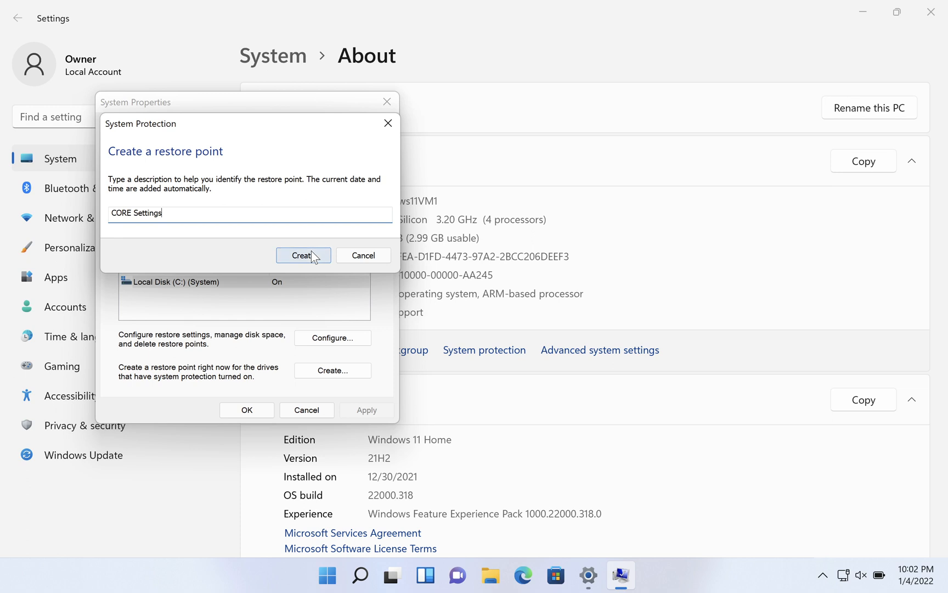
left_click(302, 255)
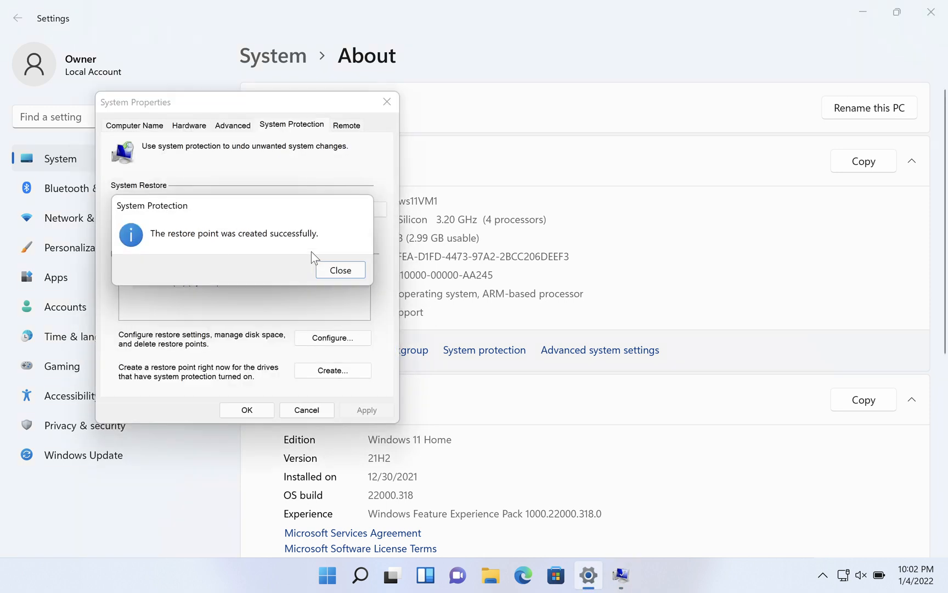
left_click(341, 270)
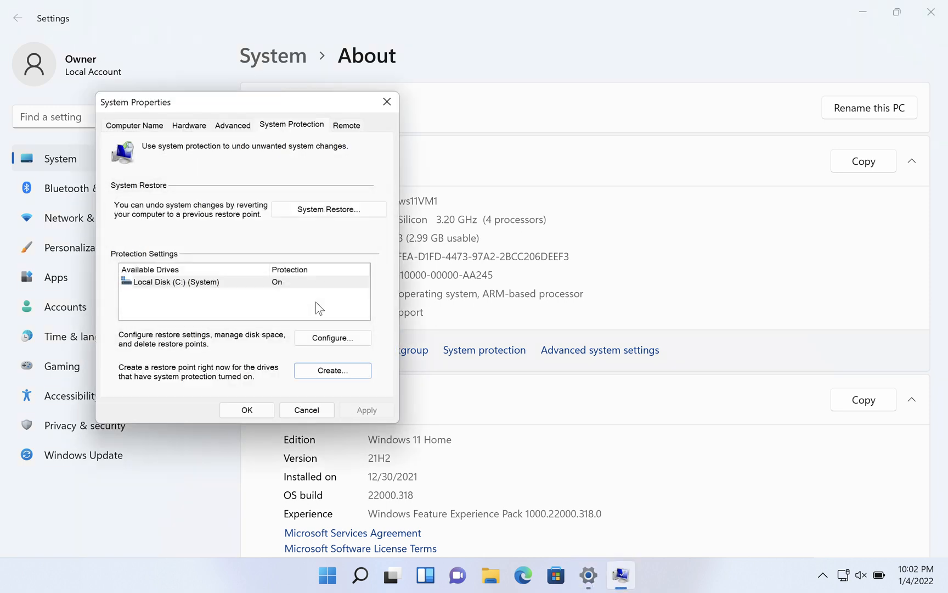
left_click(307, 410)
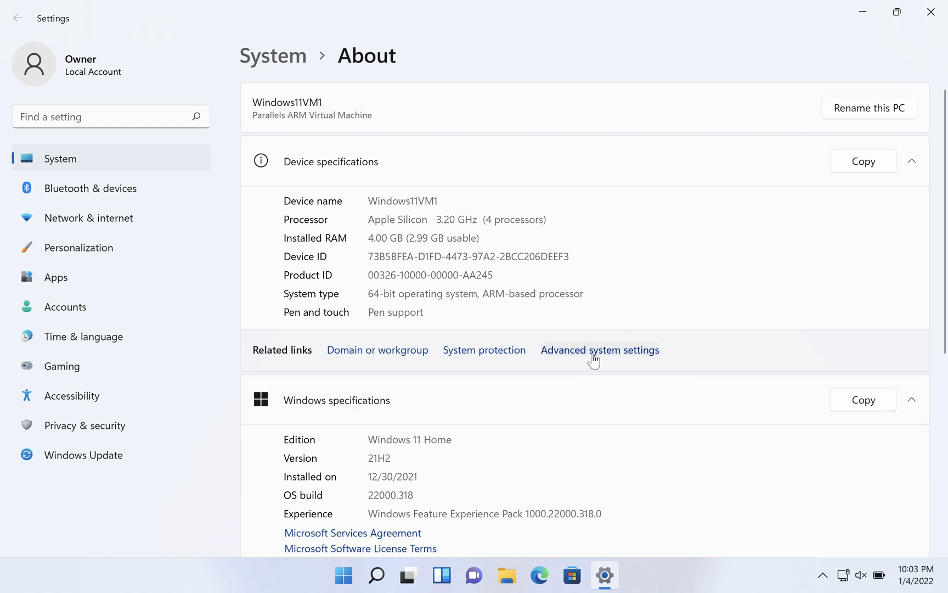
left_click(600, 350)
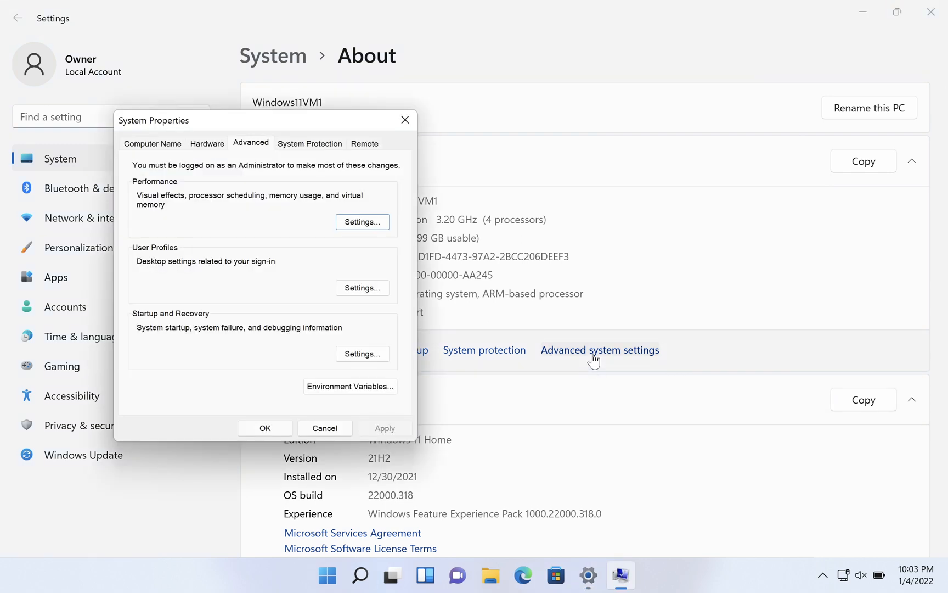
mouse_move(304, 150)
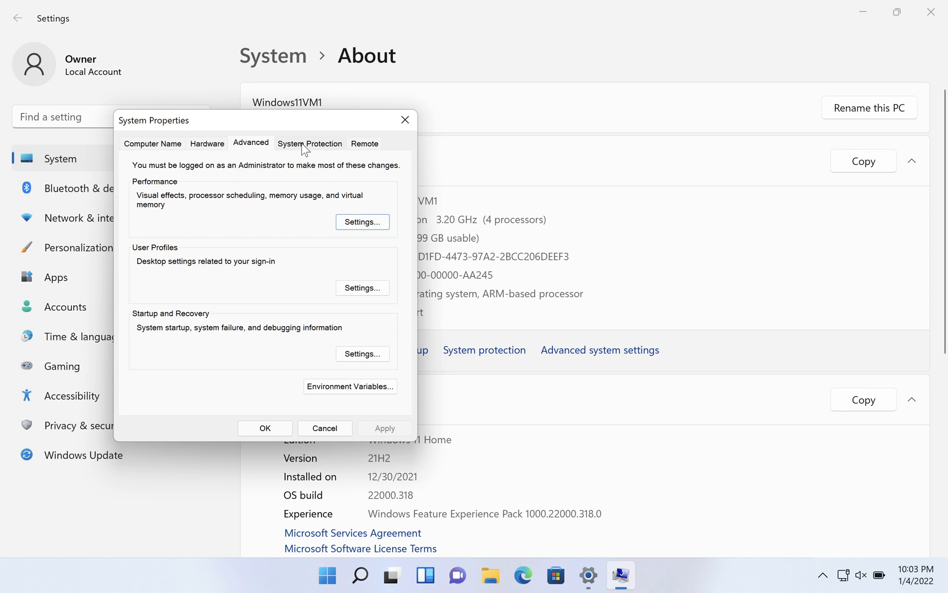
left_click(310, 143)
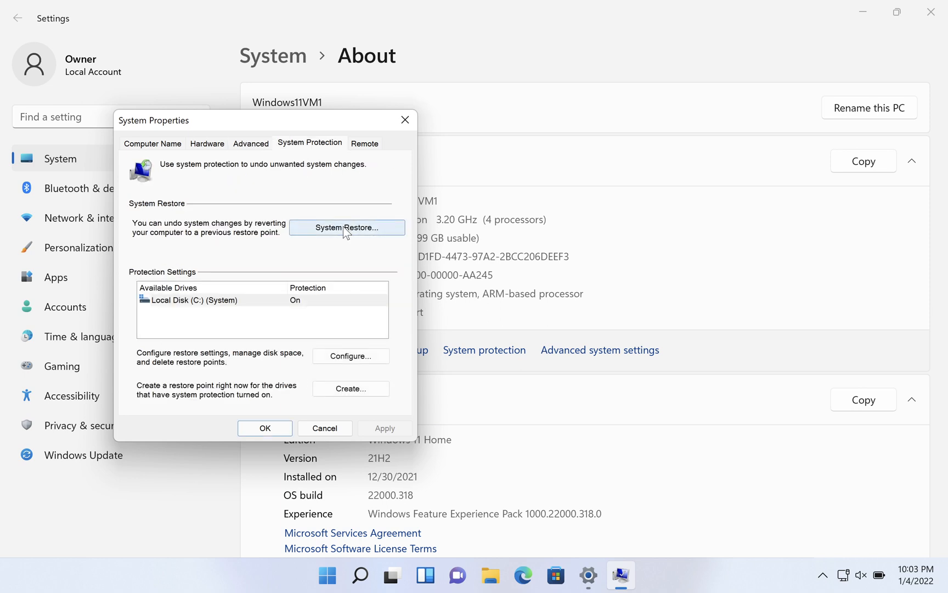
Verify the CORE Settings point in System Restore, cancel, and close System Properties.
left_click(347, 227)
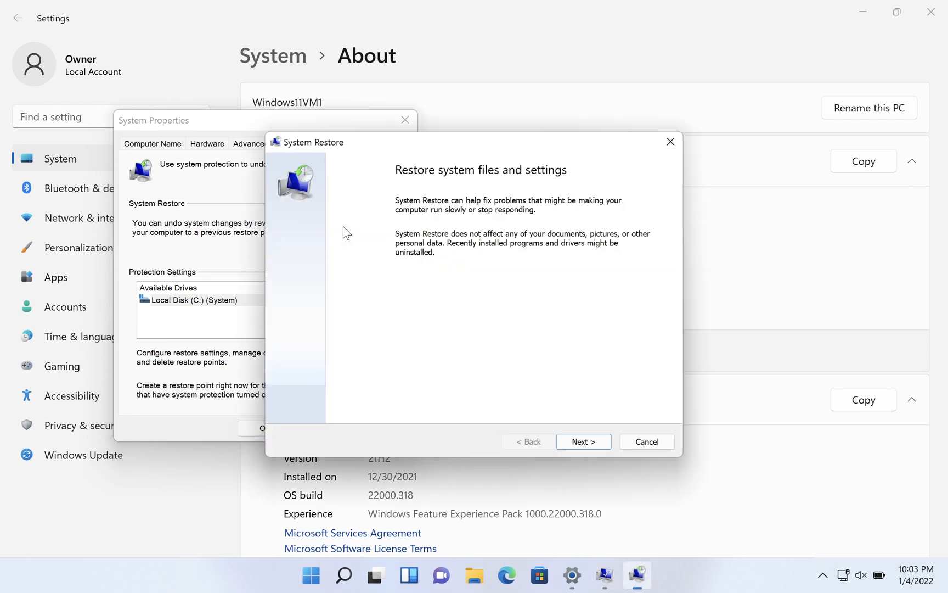
mouse_move(502, 286)
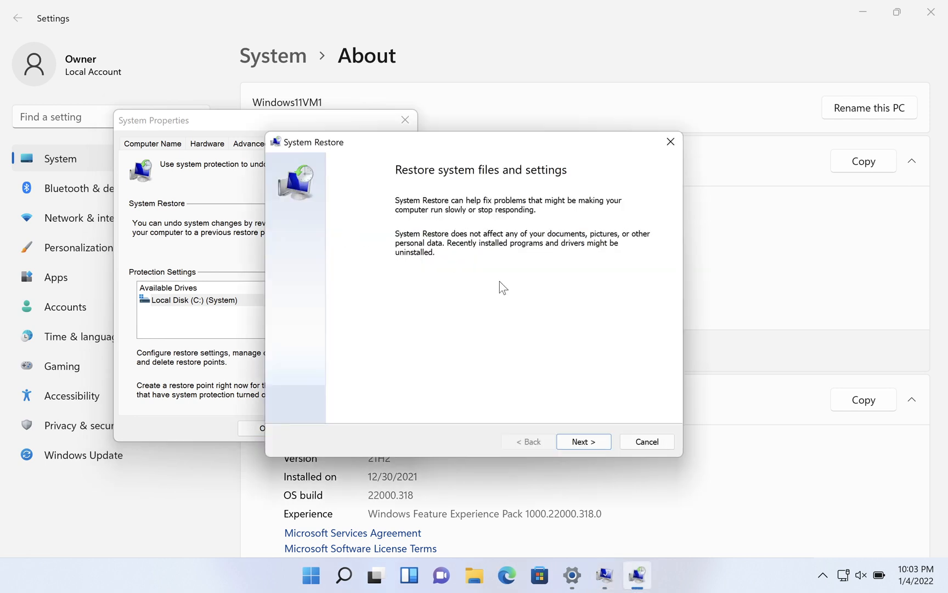
left_click(584, 441)
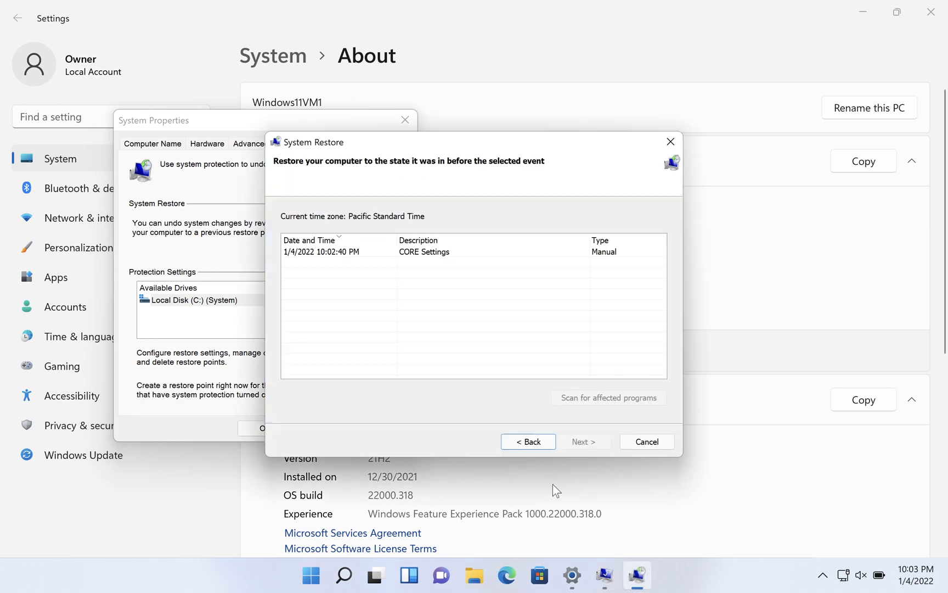
left_click(439, 252)
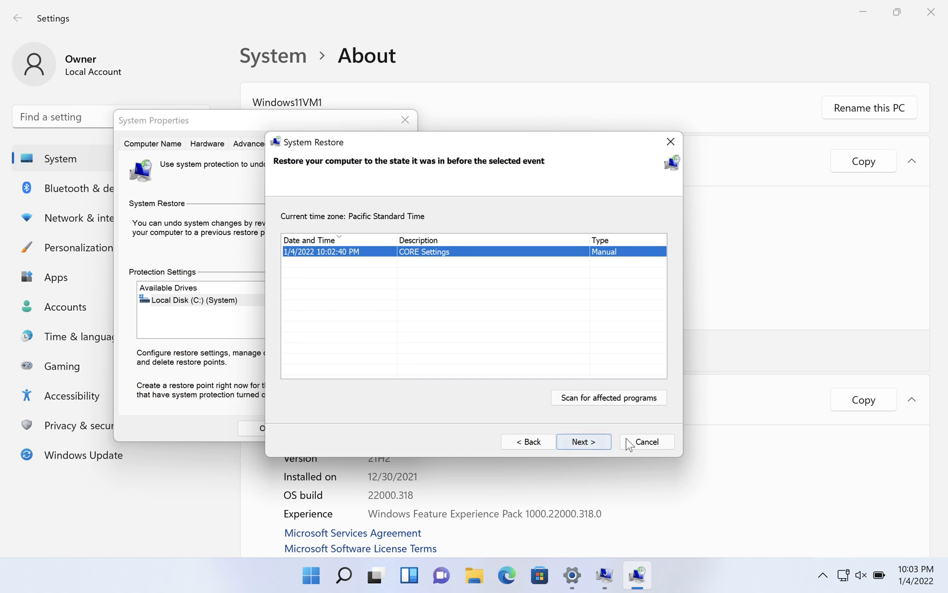
left_click(646, 441)
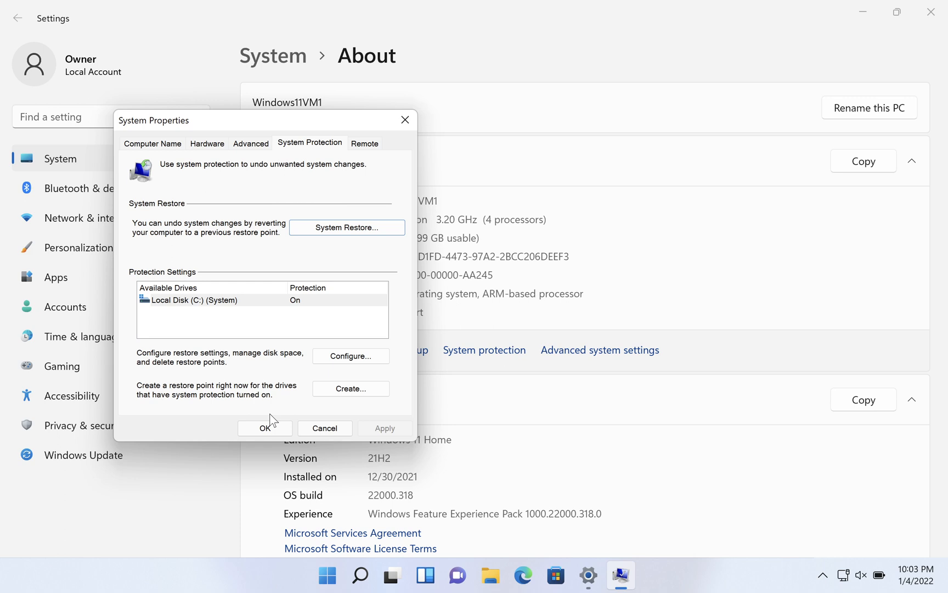
left_click(265, 428)
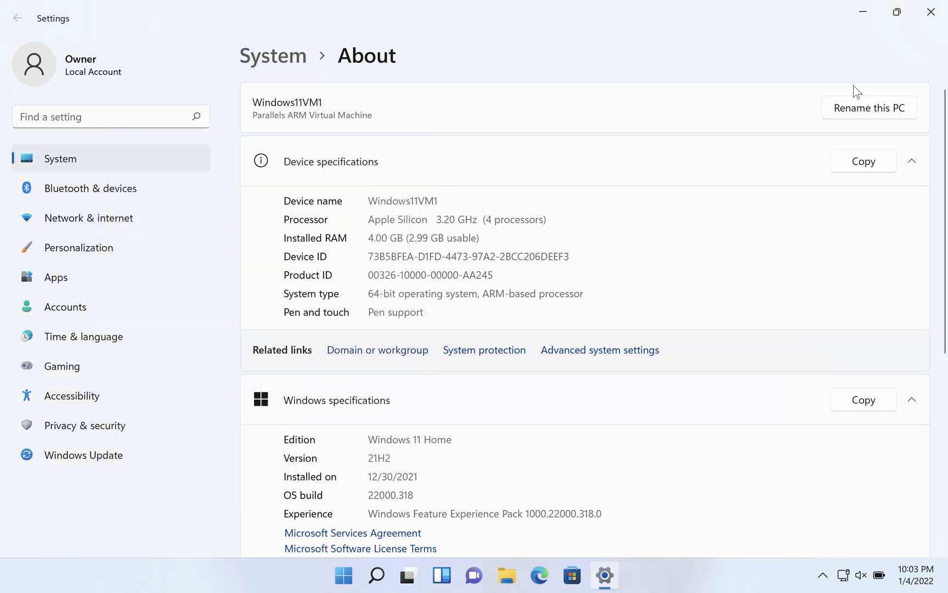